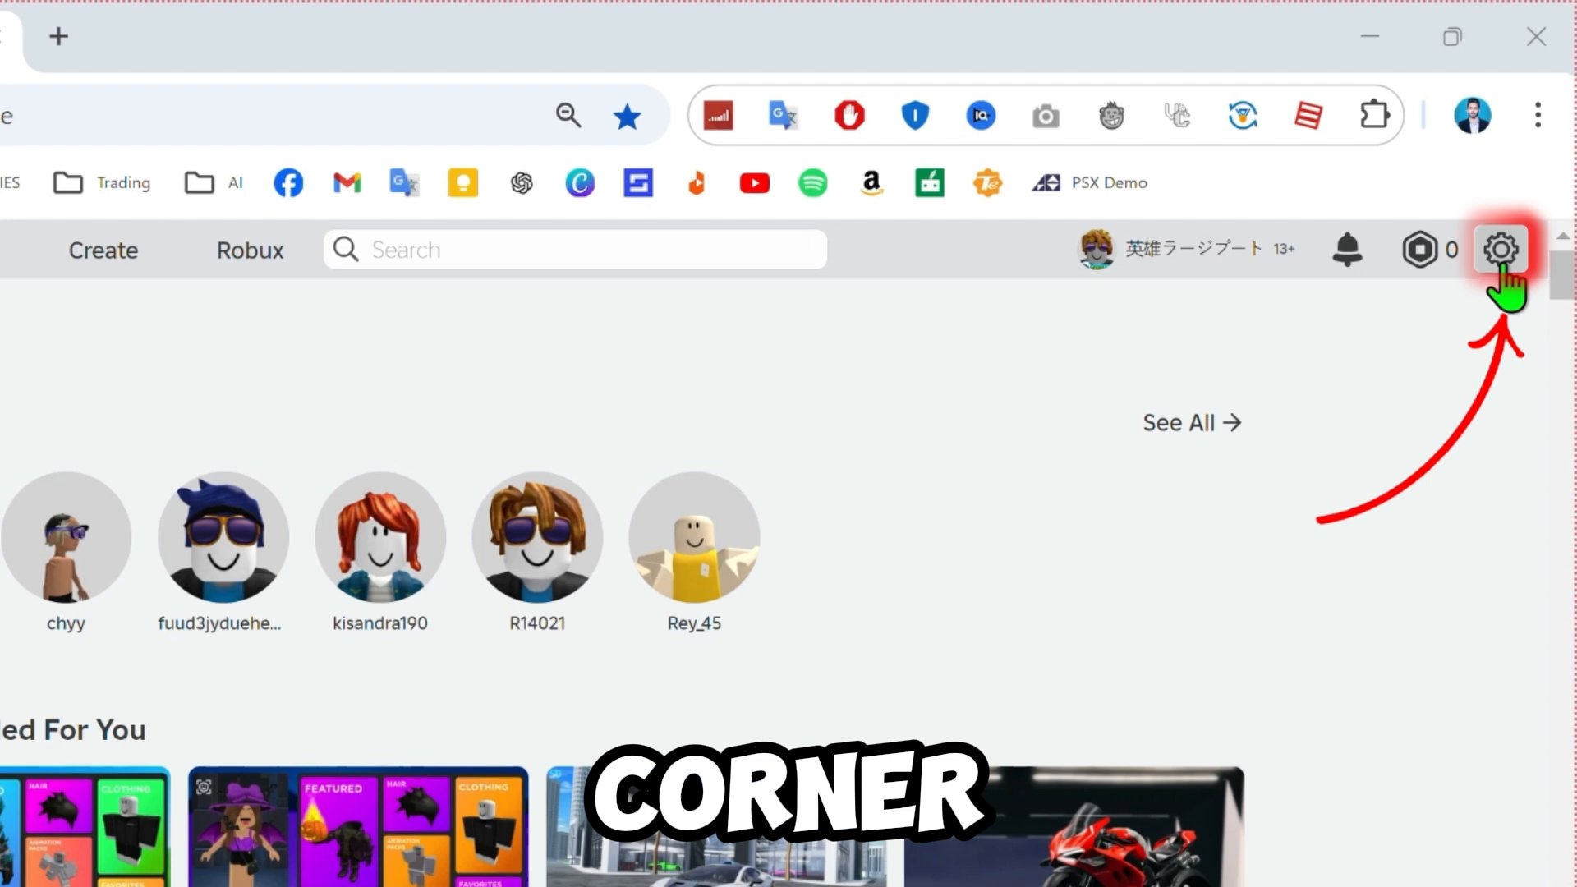
Go to the account Settings page from the gear menu.
{"action": "left_click", "coordinate": [1499, 248]}
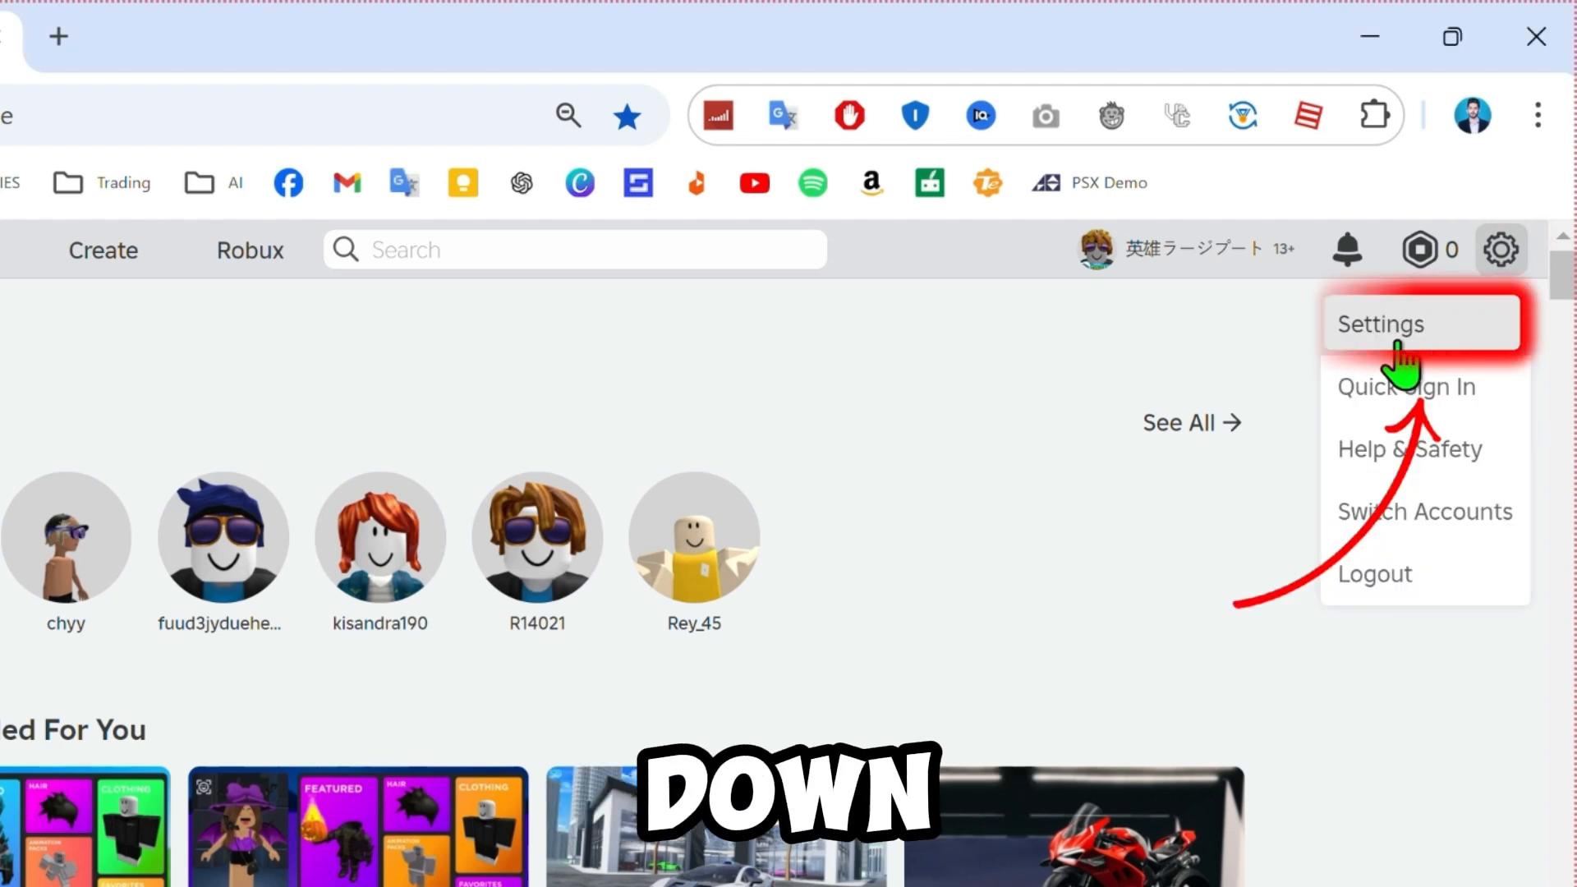
{"action": "left_click", "coordinate": [1381, 324]}
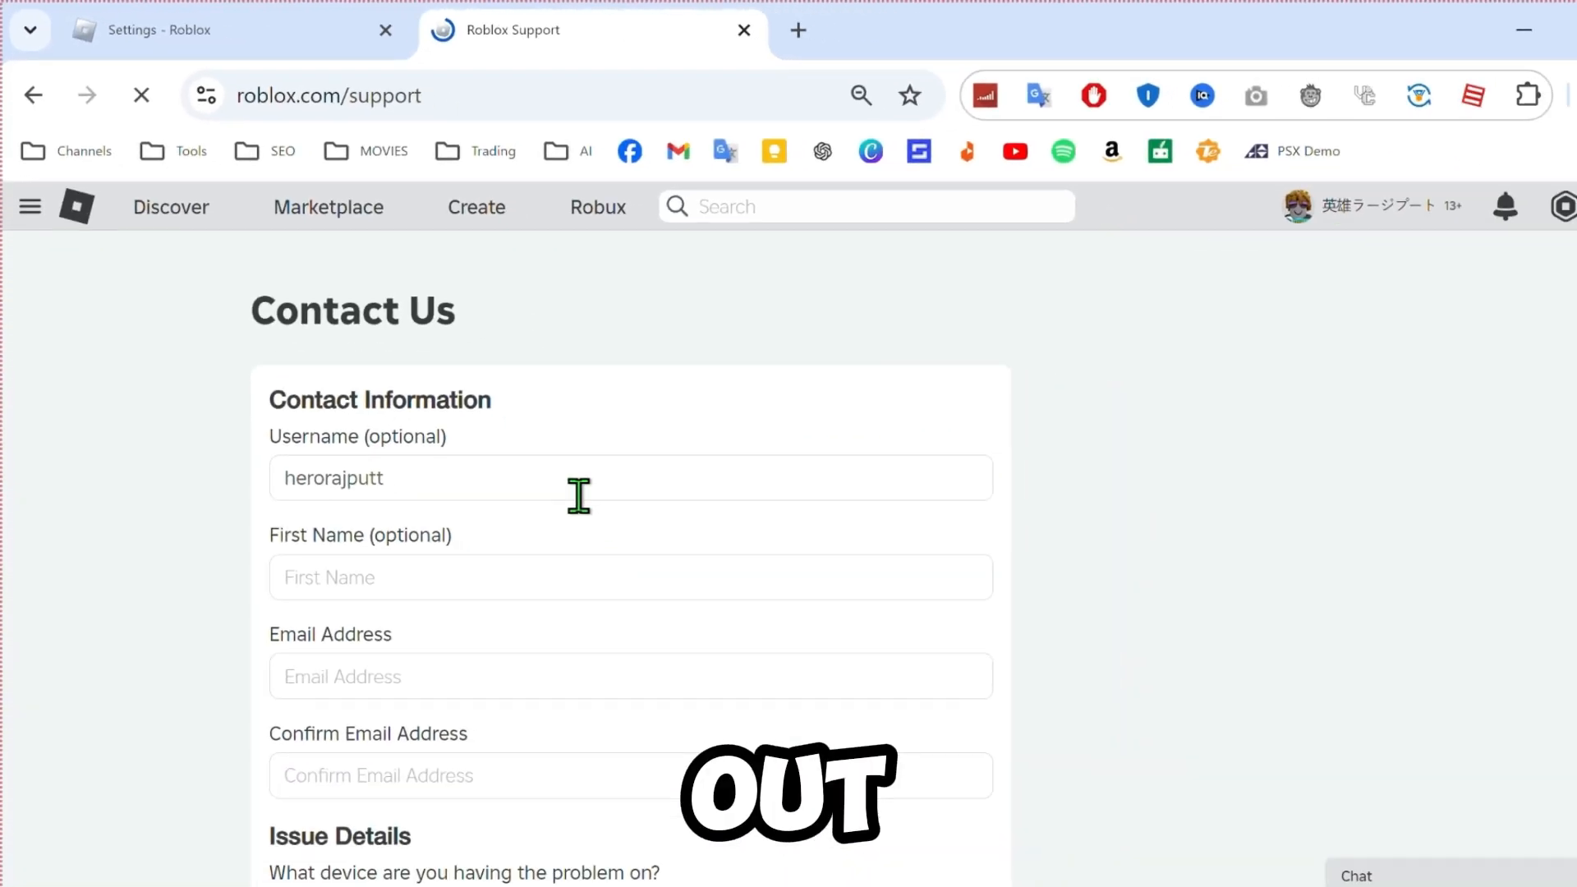
Scroll down to the Issue Details section of the support form.
{"action": "scroll", "scroll_direction": "down", "scroll_amount": 3}
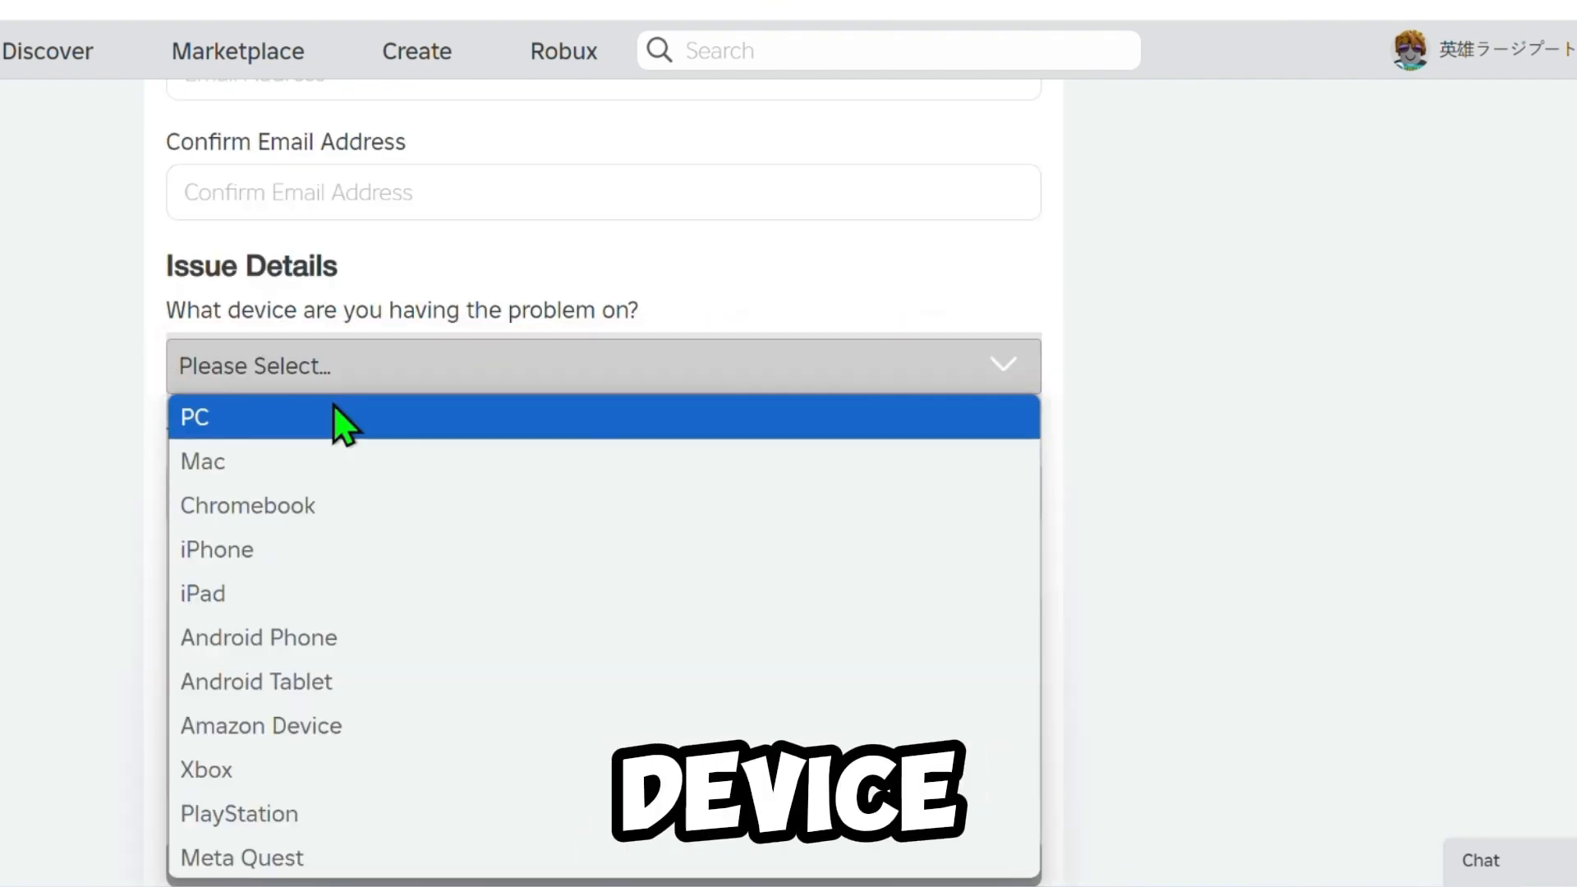
Set device PC and subcategory How To - Change My Location.
{"action": "left_click", "coordinate": [194, 416]}
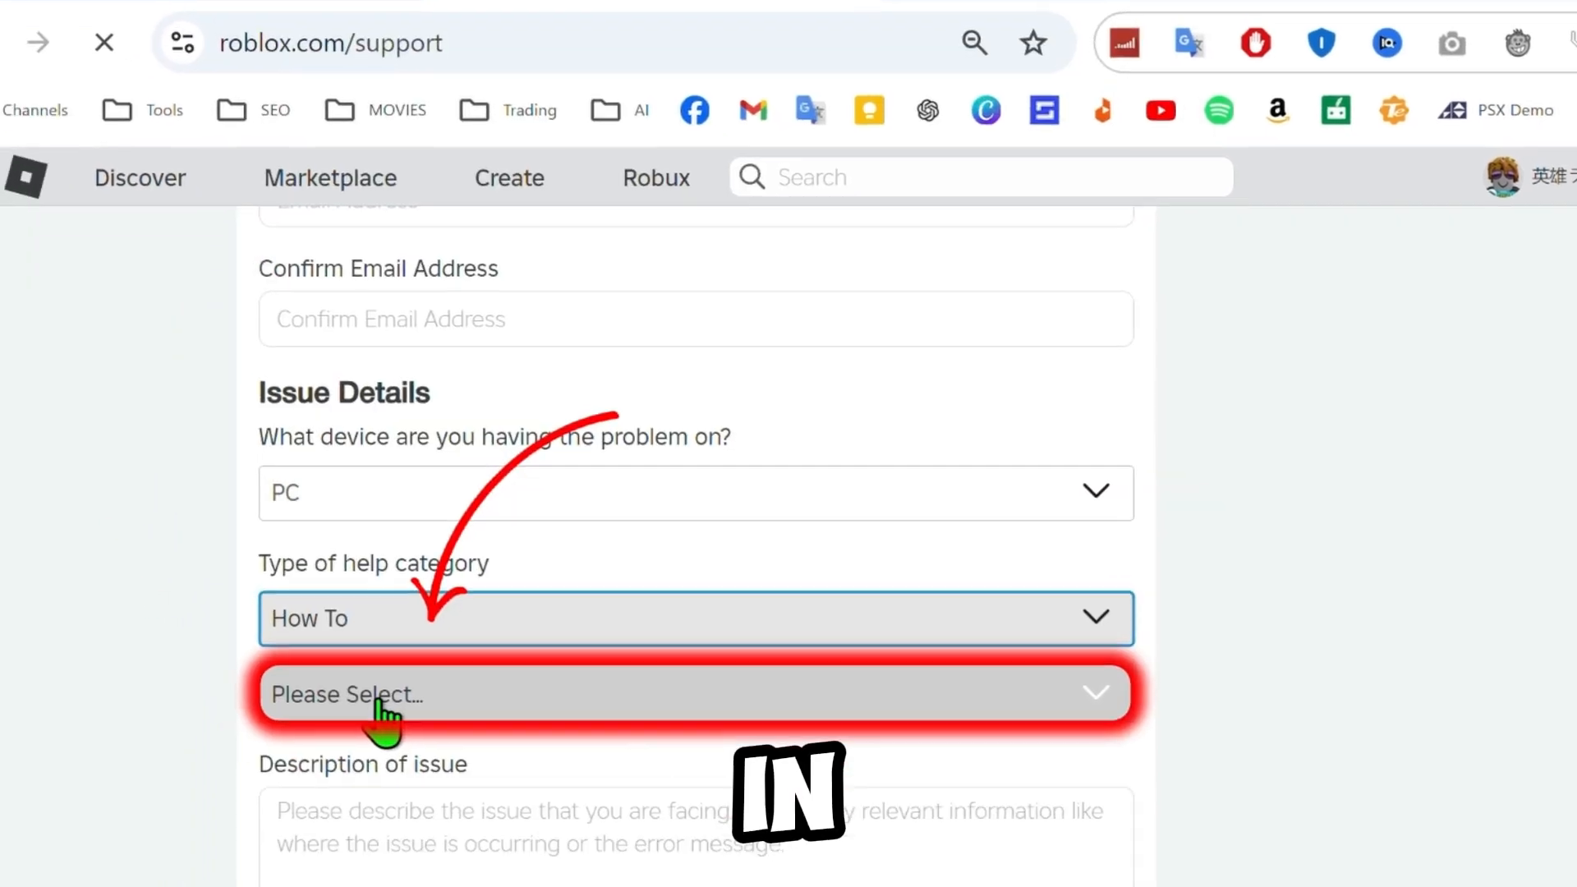
{"action": "left_click", "coordinate": [692, 694]}
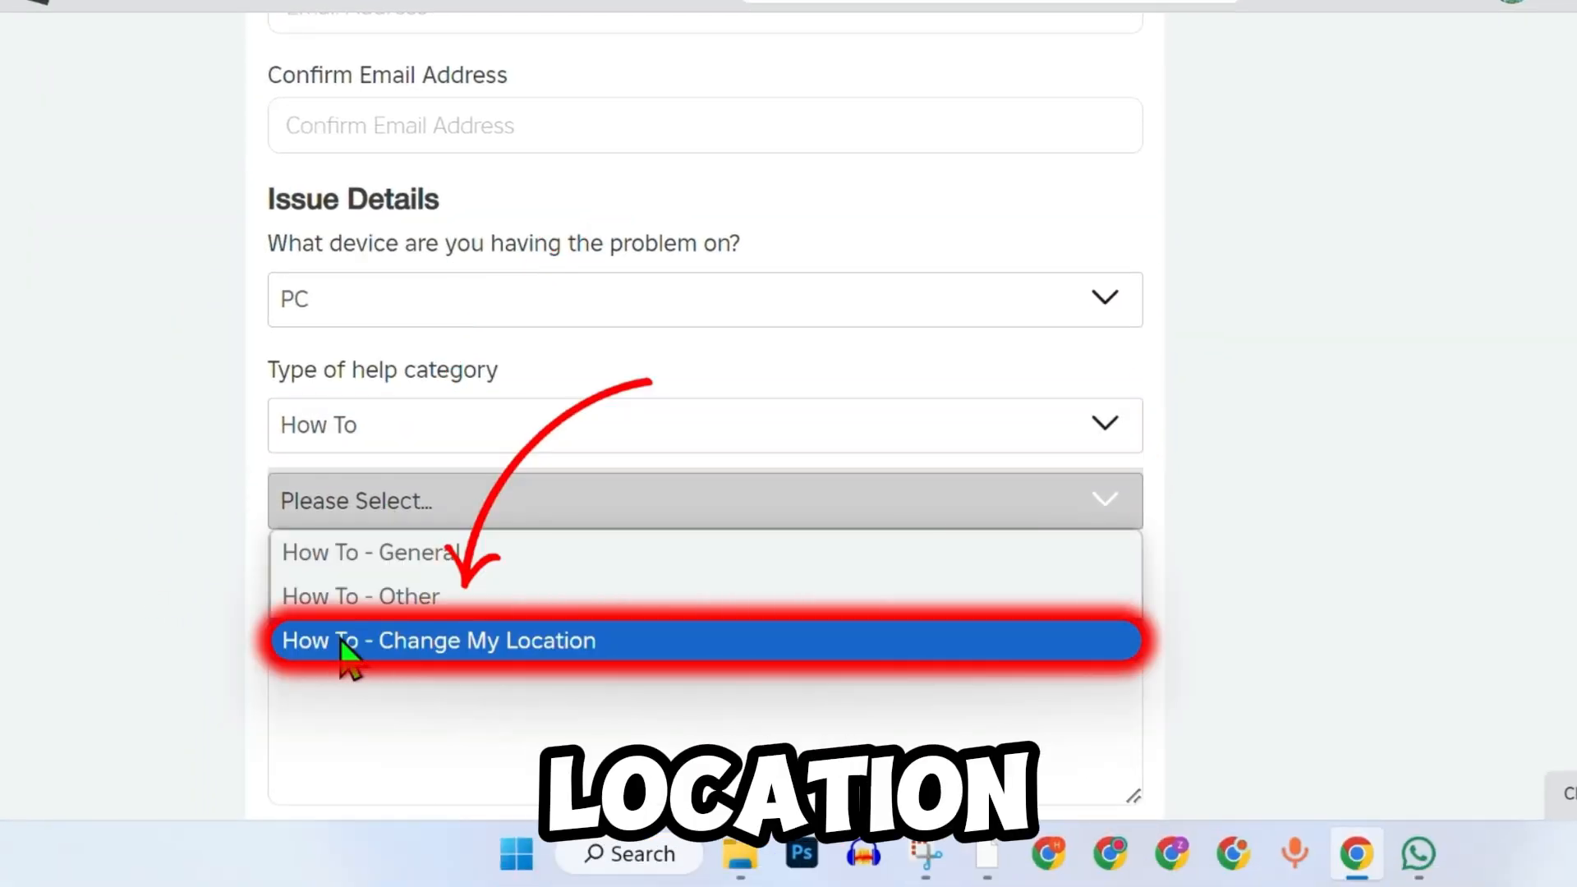
{"action": "left_click", "coordinate": [440, 641]}
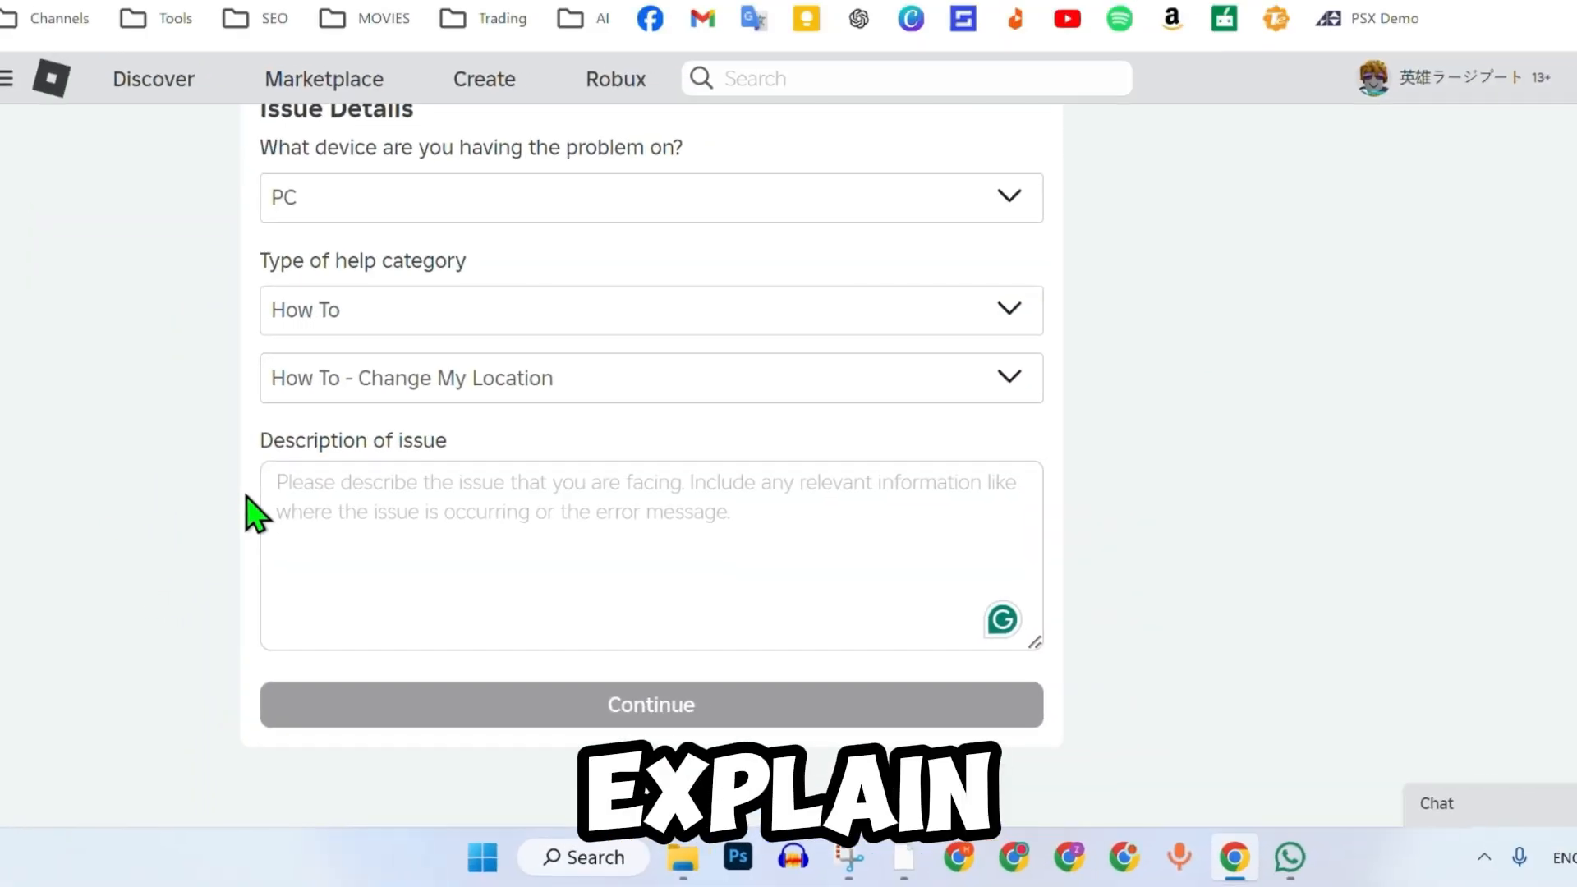